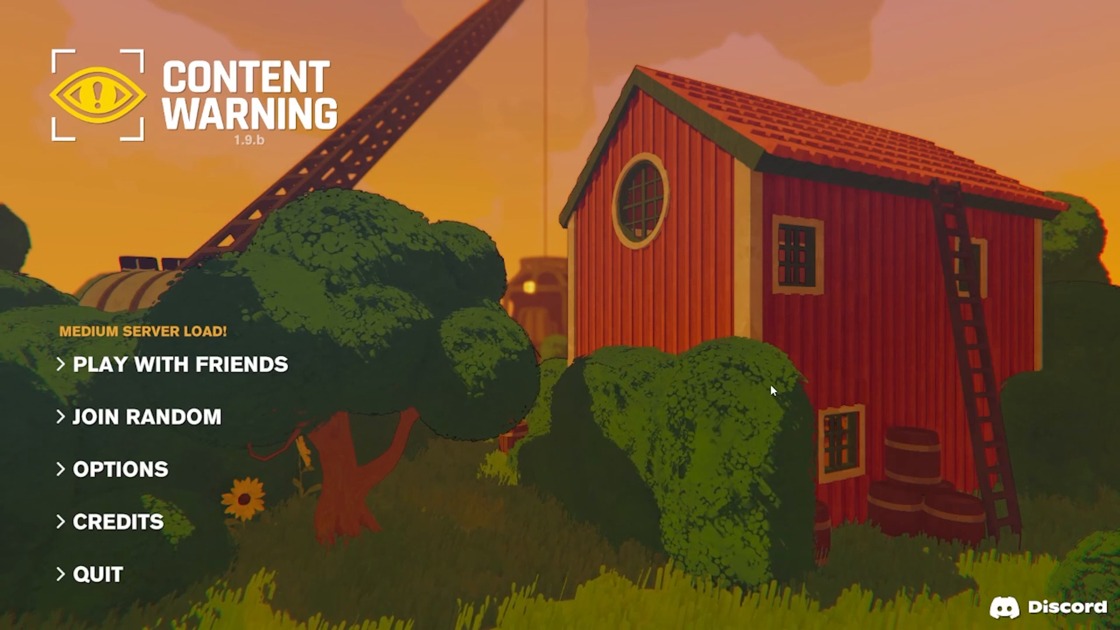
mouse_move(698, 418)
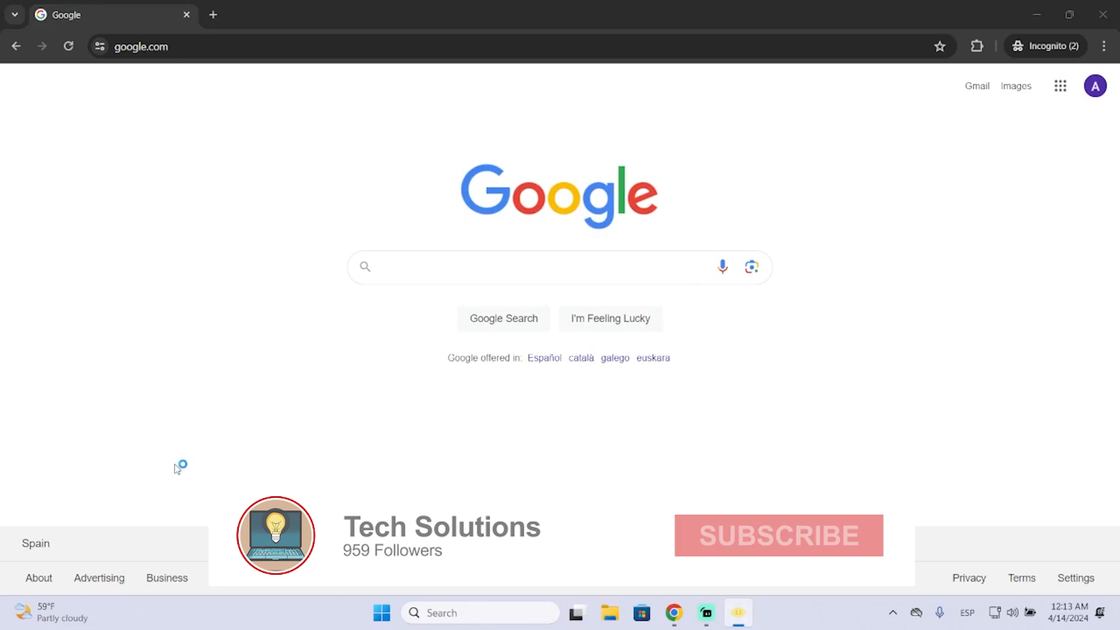
- Download the Thunderstore Mod Manager installer via thunderstore.io's Get App Overwolf page
left_click(777, 535)
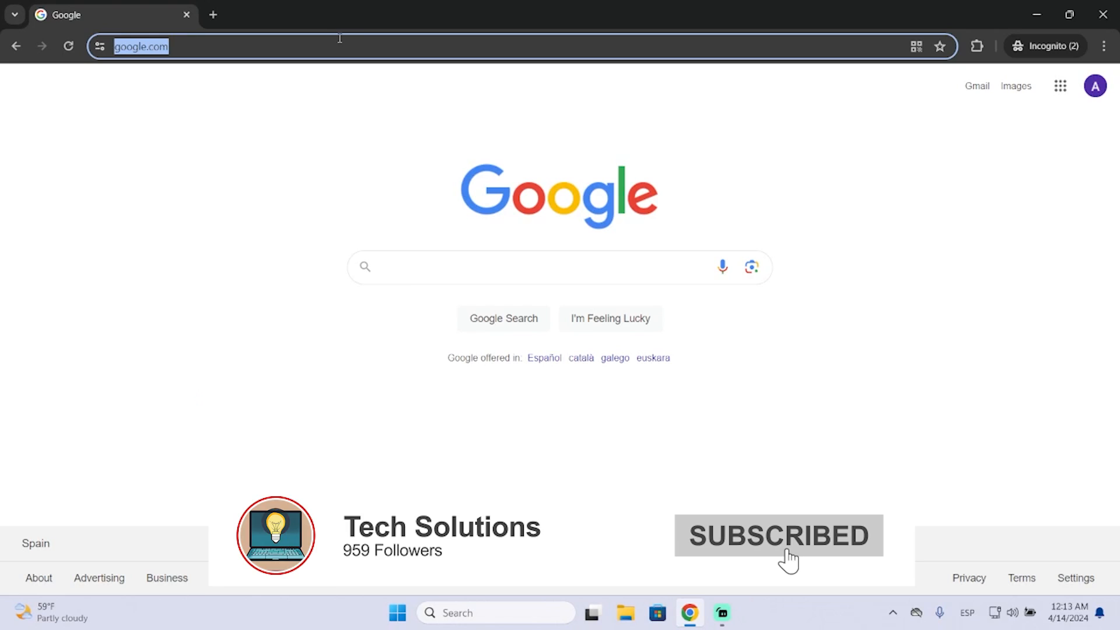
type("thunderstore.io")
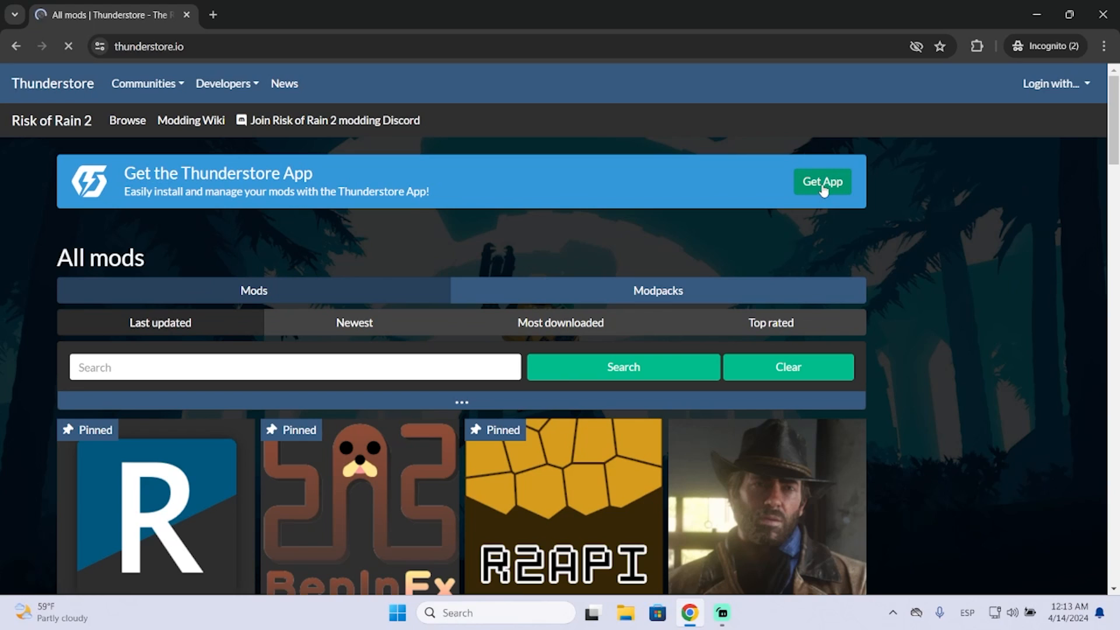
left_click(821, 182)
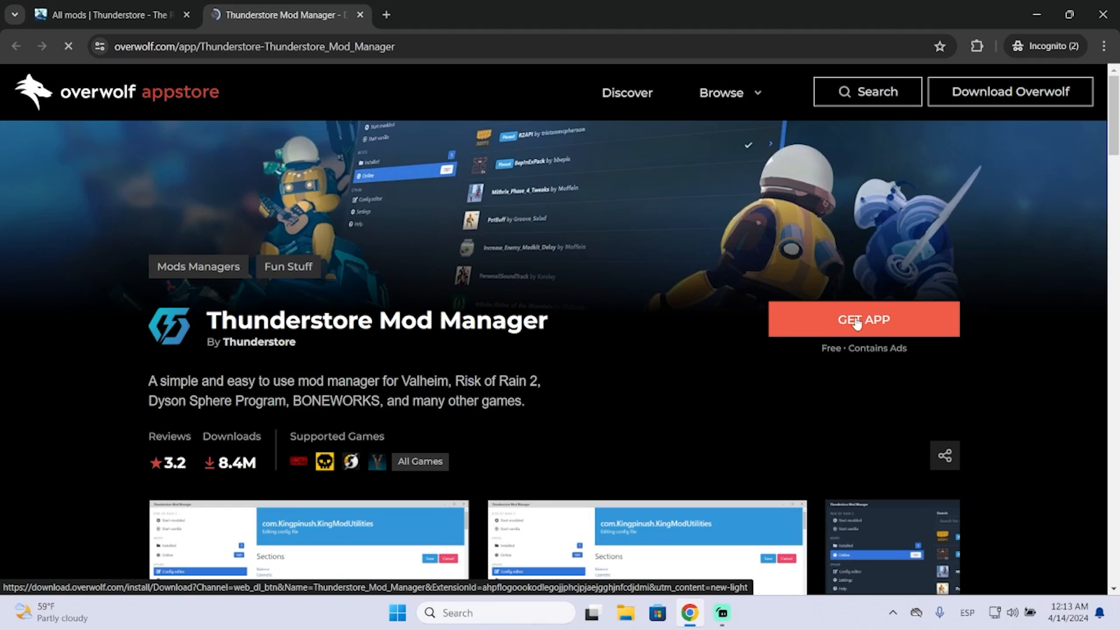
left_click(863, 319)
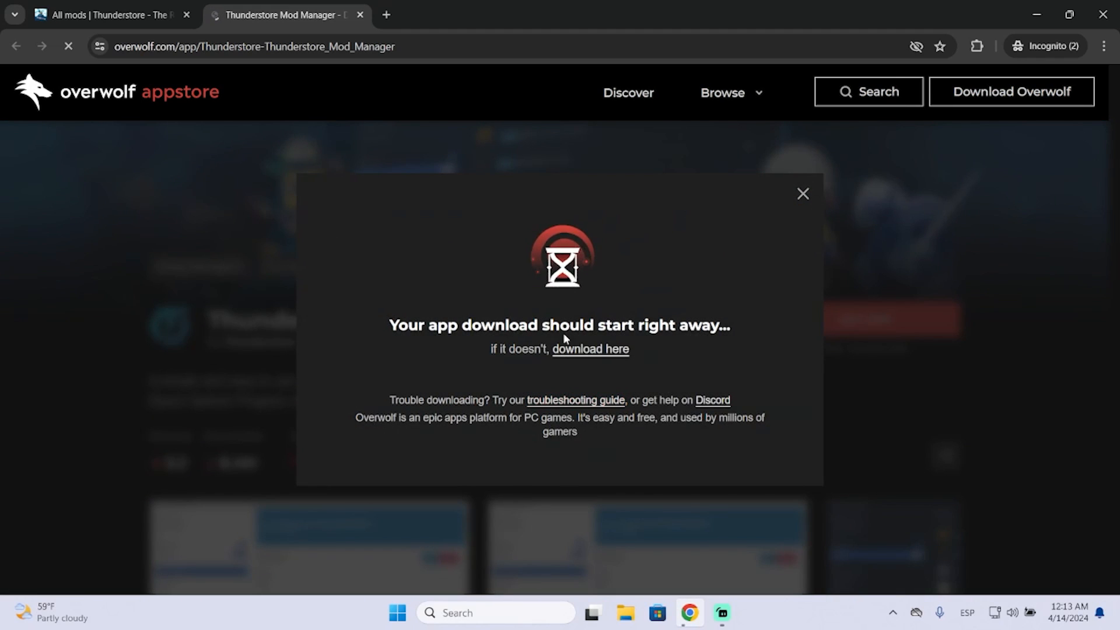
left_click(723, 93)
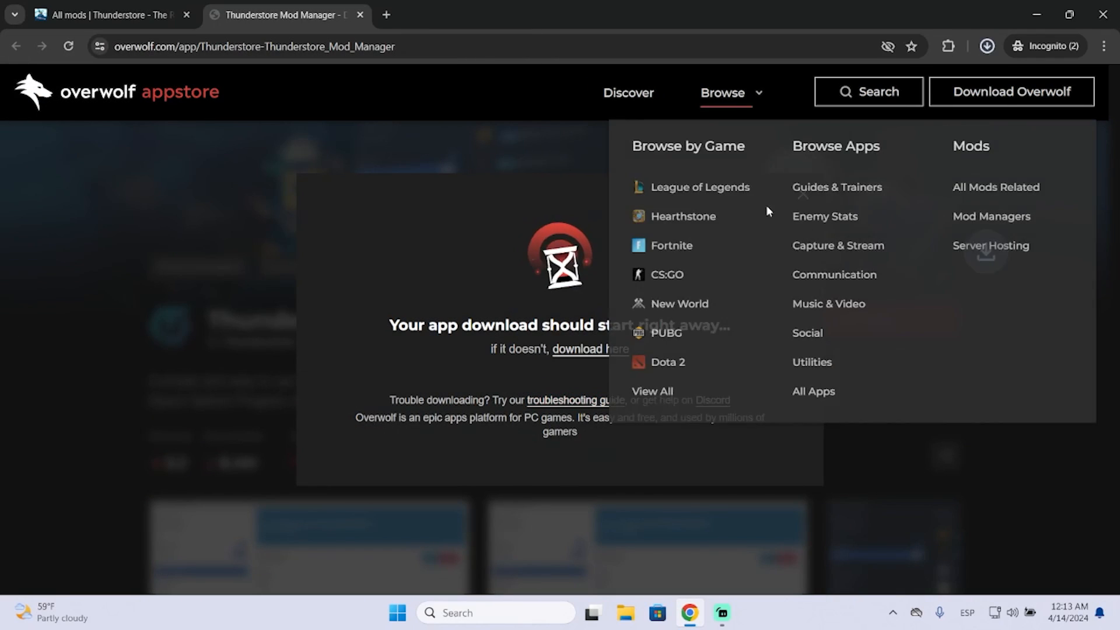
left_click(987, 46)
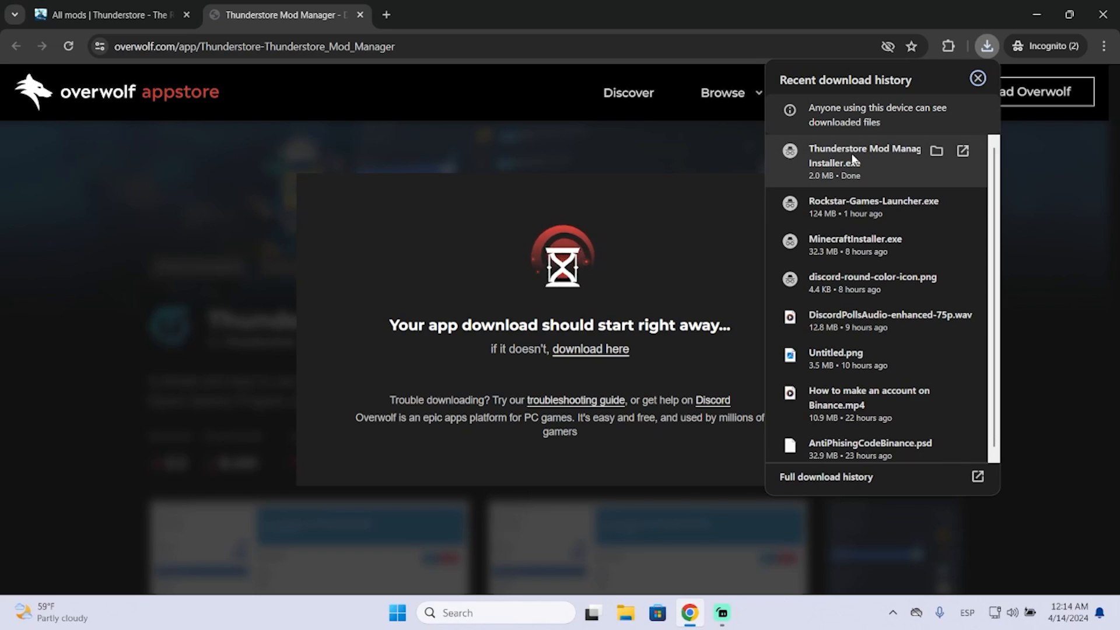
- Install Thunderstore Mod Manager with Overwolf, accepting terms and ad consent, and launch it
left_click(865, 156)
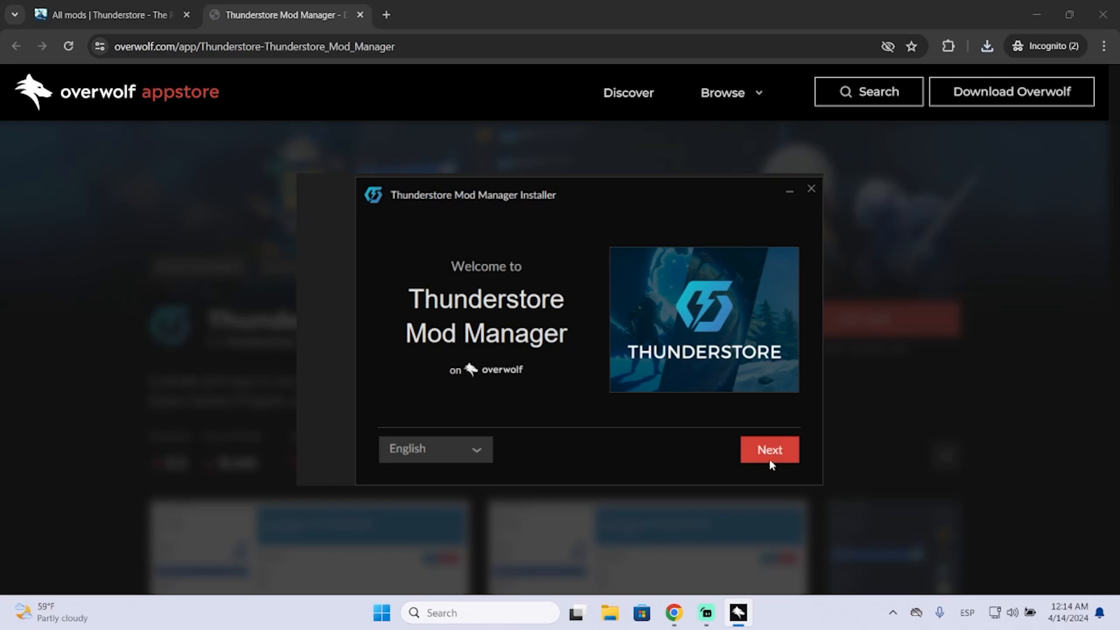
left_click(769, 449)
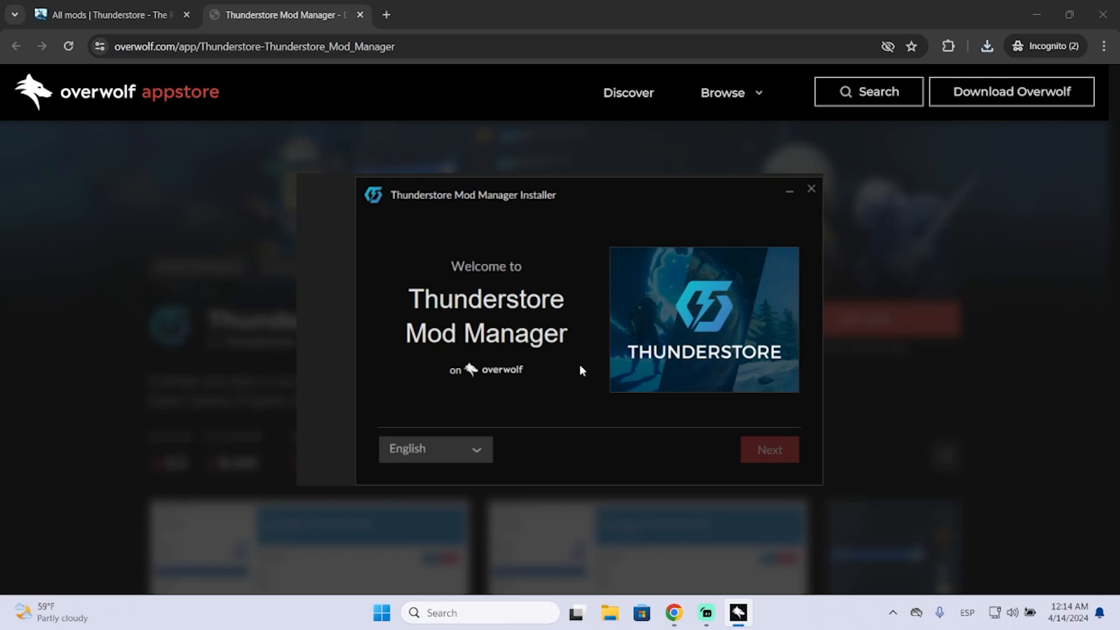
left_click(769, 449)
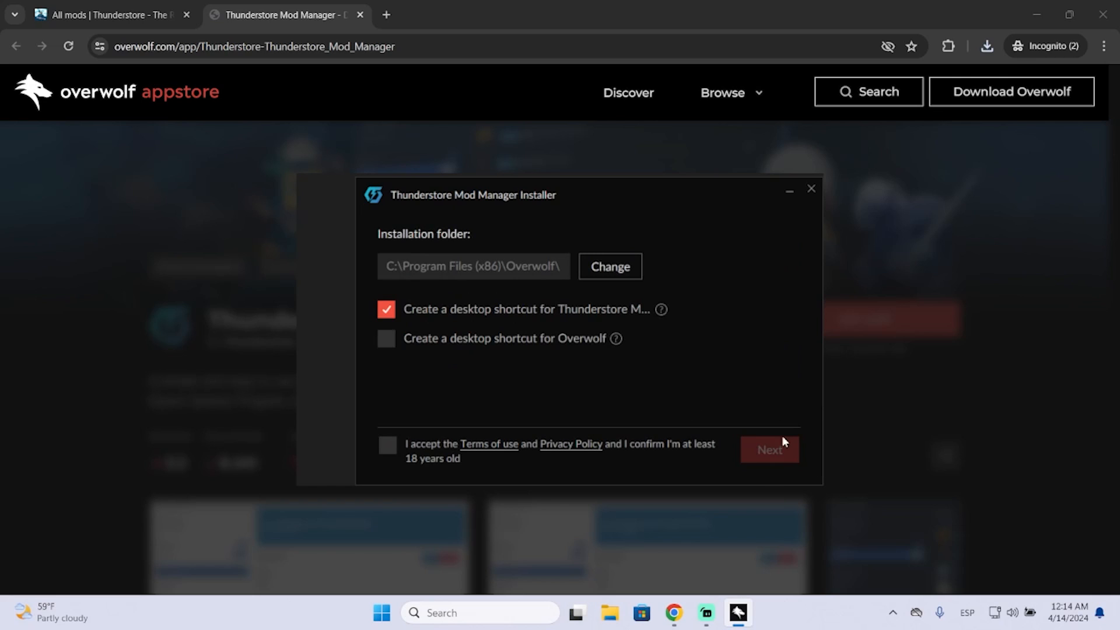
mouse_move(407, 402)
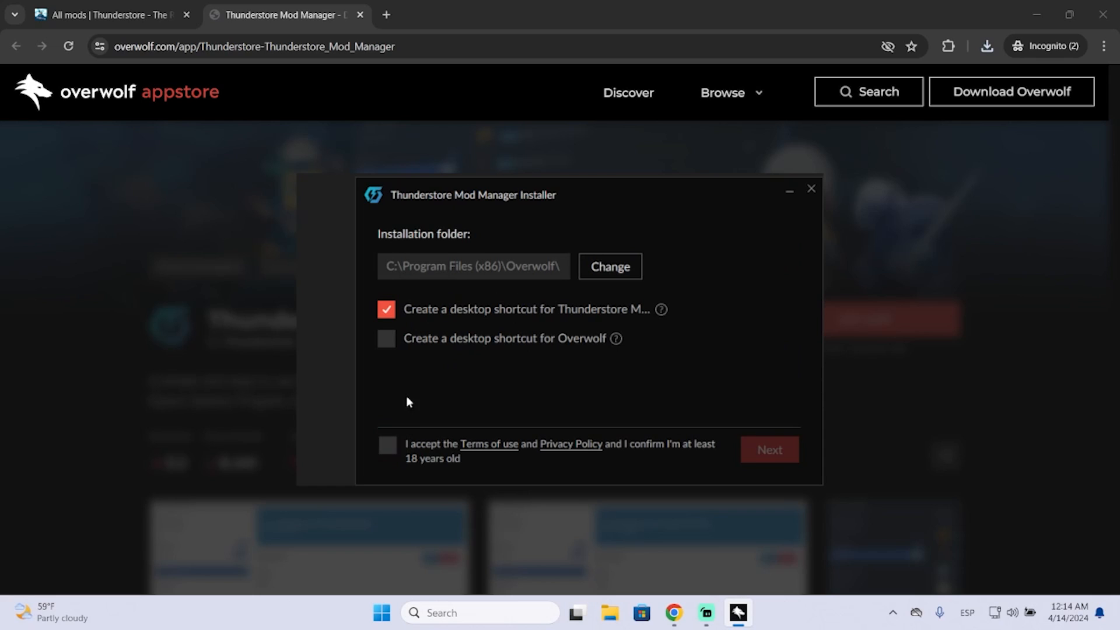
left_click(387, 445)
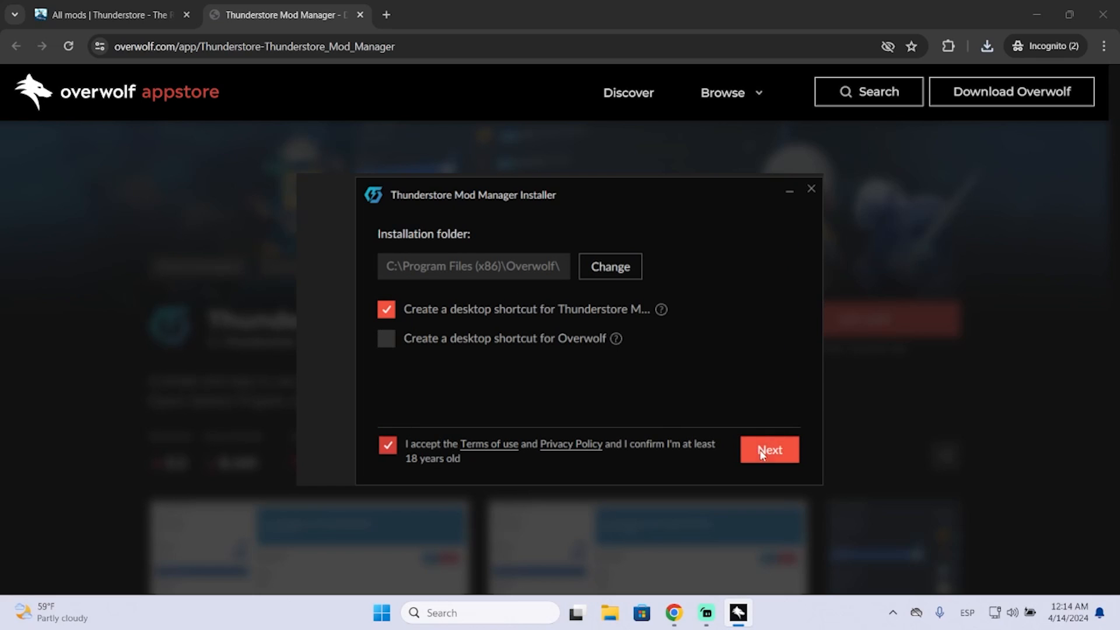
left_click(769, 449)
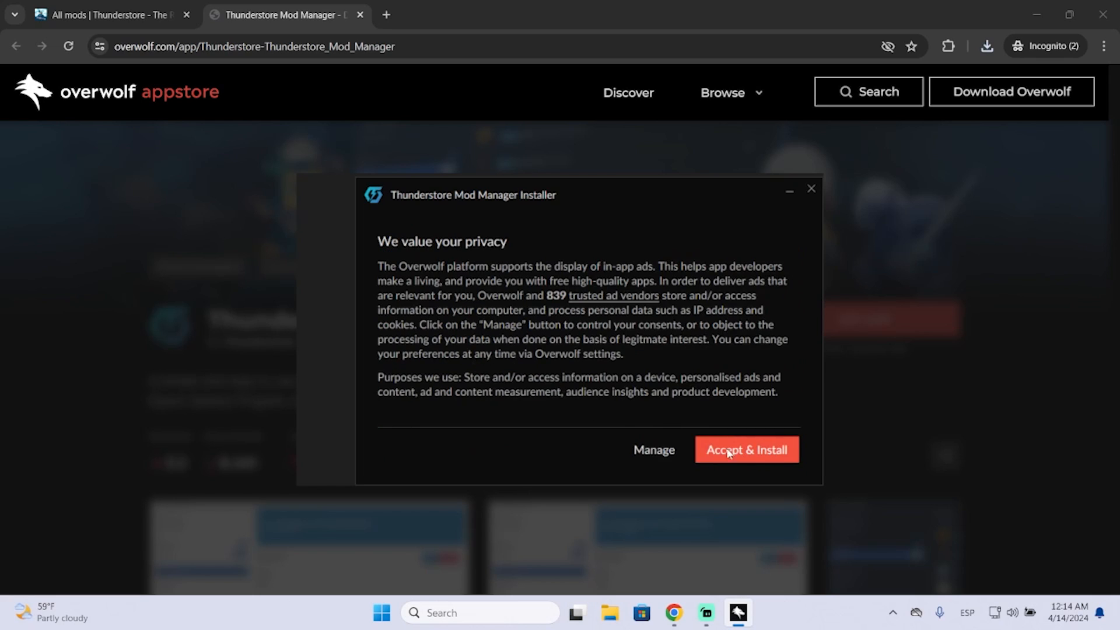
left_click(745, 449)
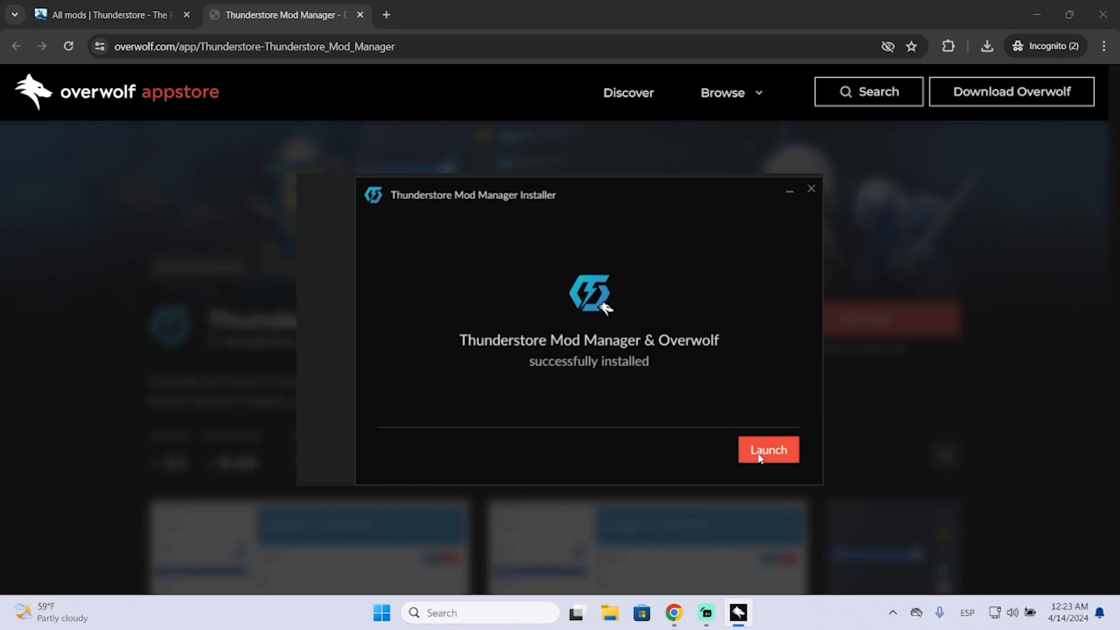
left_click(768, 449)
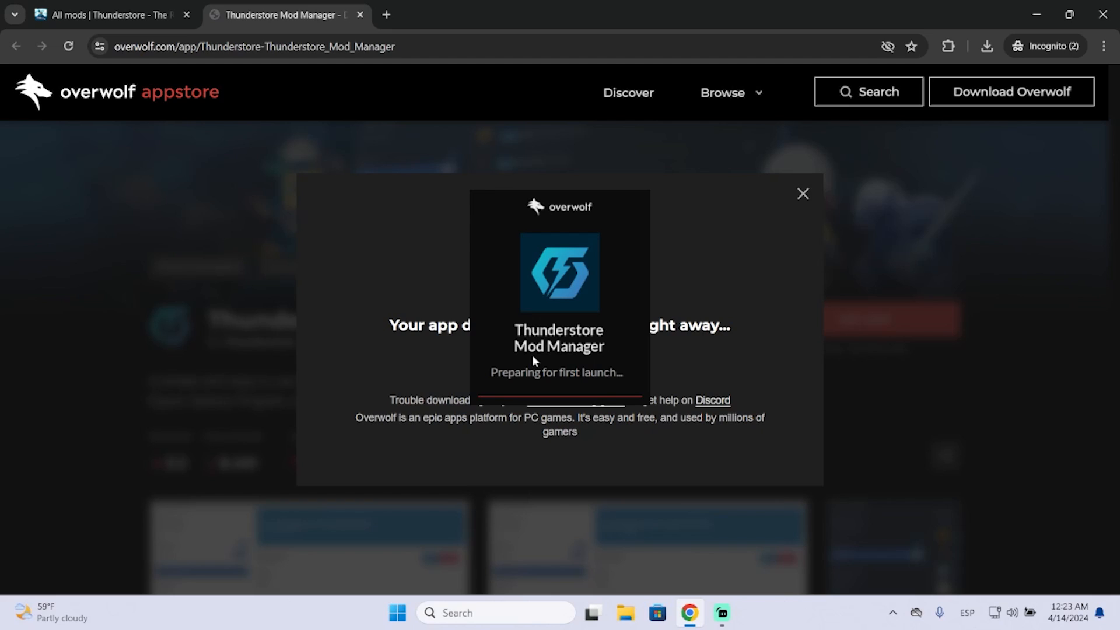
mouse_move(623, 417)
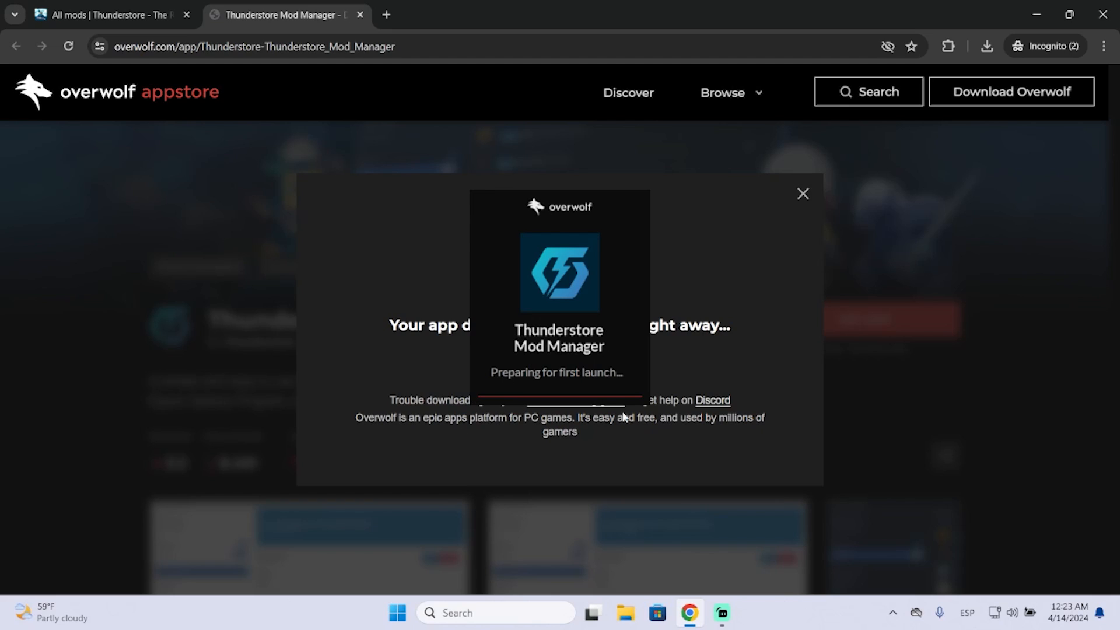
mouse_move(522, 350)
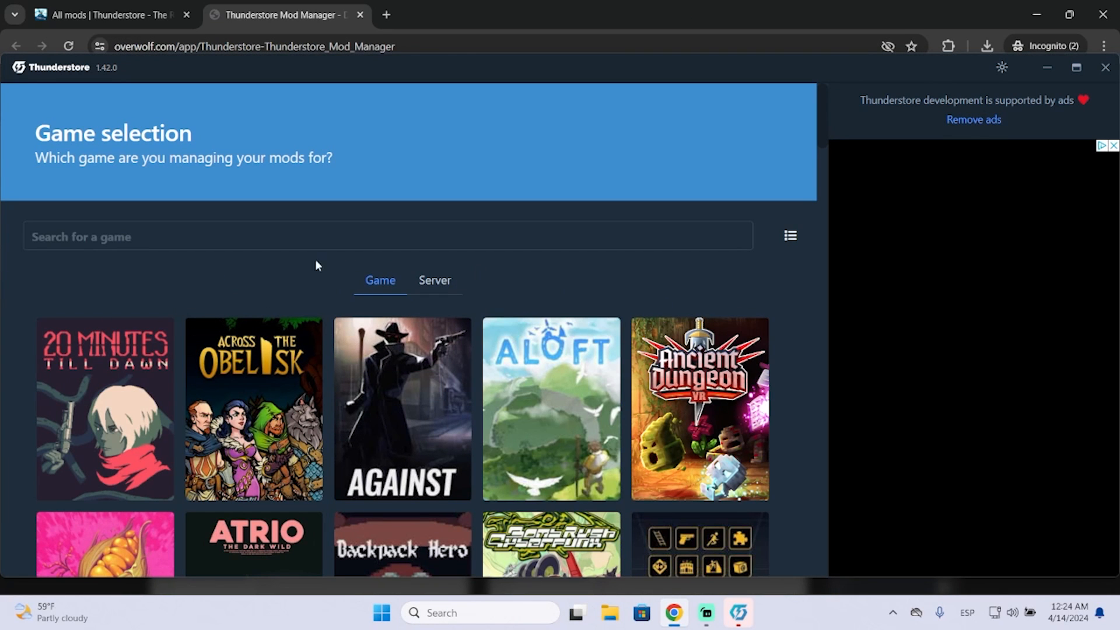
- Pick Content Warning, then create and select a profile named 'Test'
left_click(388, 235)
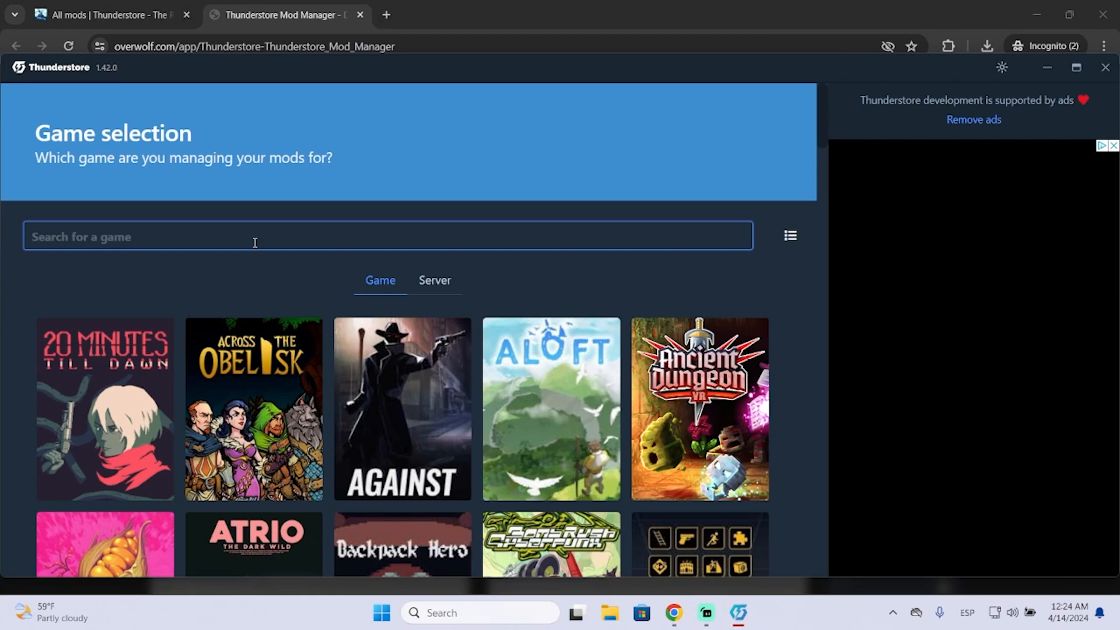
type("c")
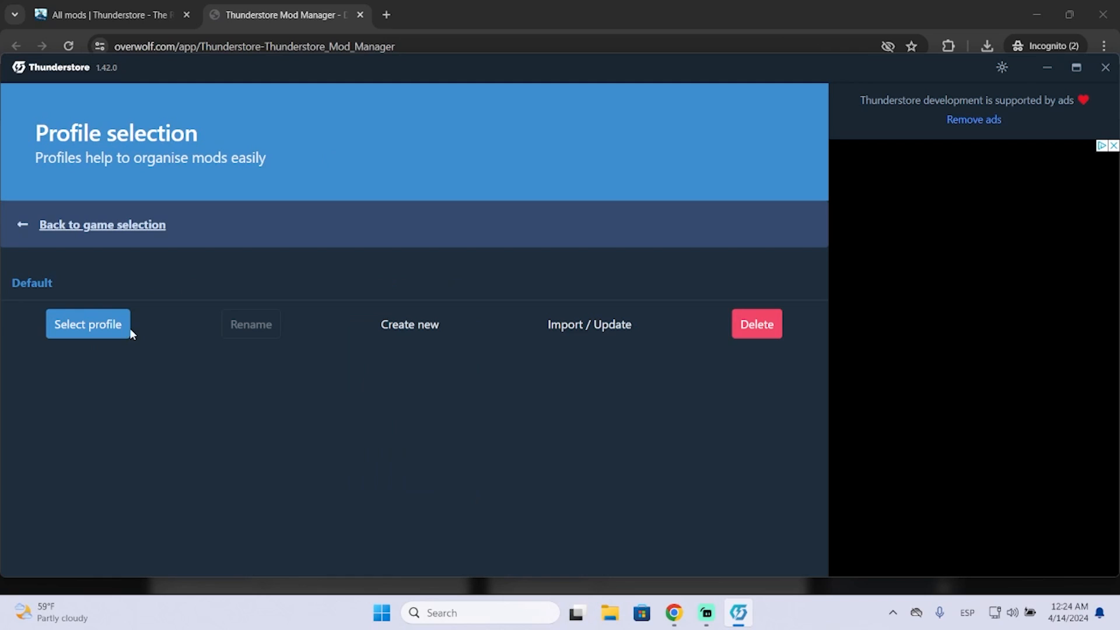
left_click(410, 324)
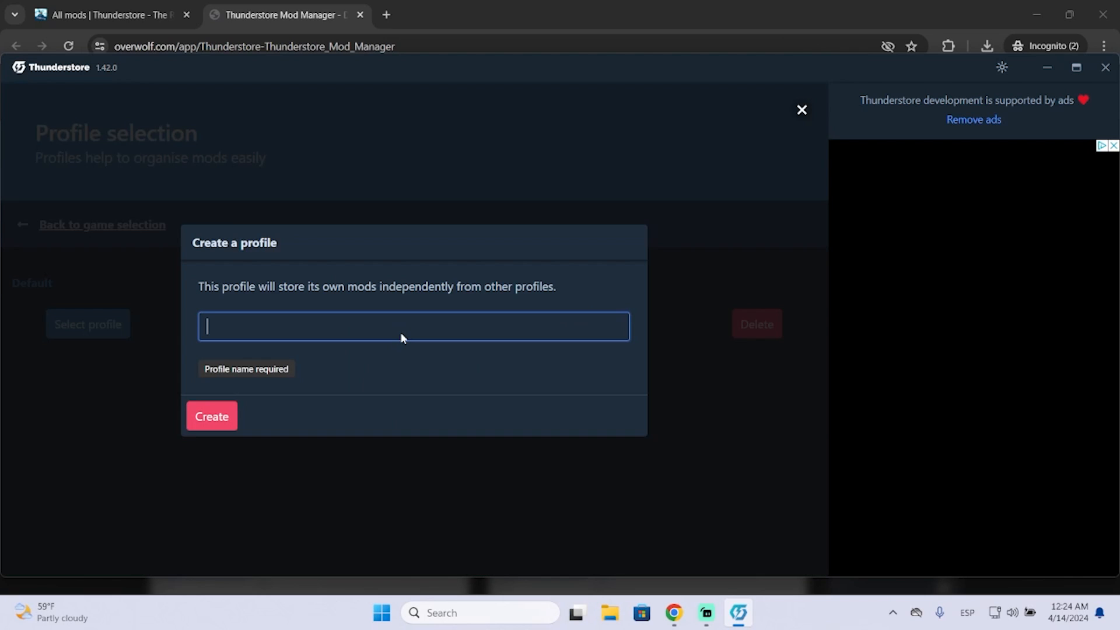
type("Test")
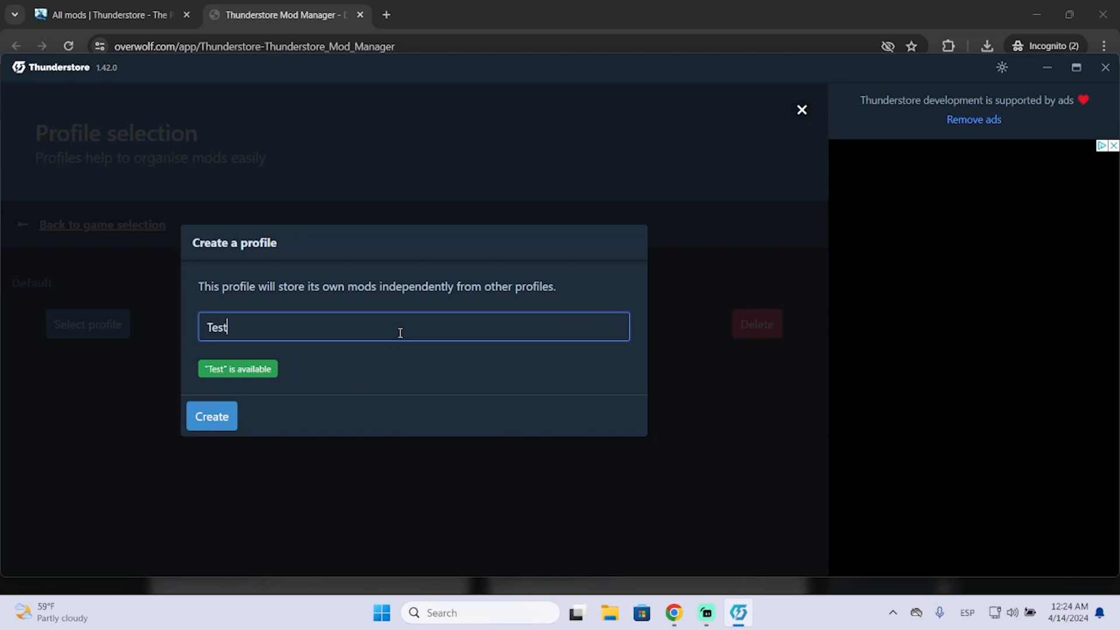
left_click(212, 416)
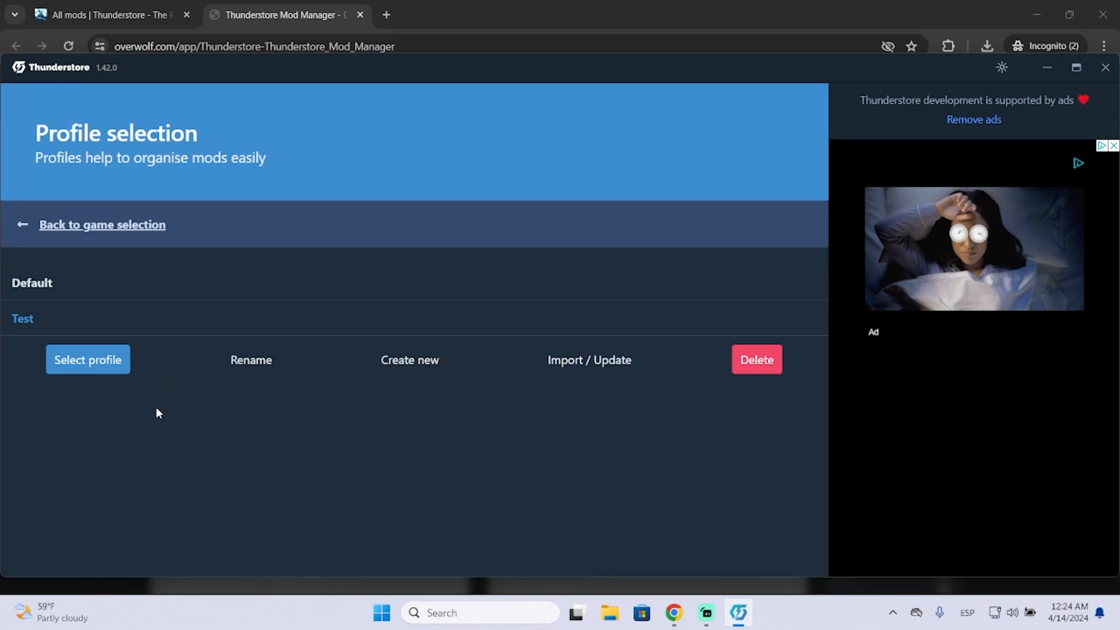
left_click(88, 360)
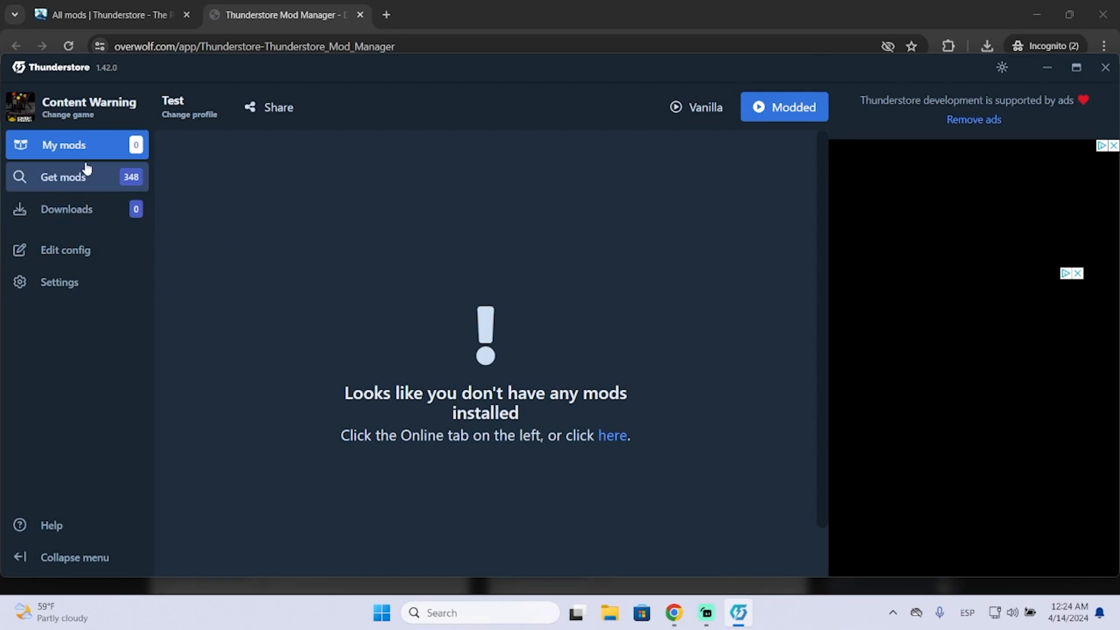
- Search online mods for 'mod' and download tatzyModMenu with its BepInExPack dependency
left_click(63, 176)
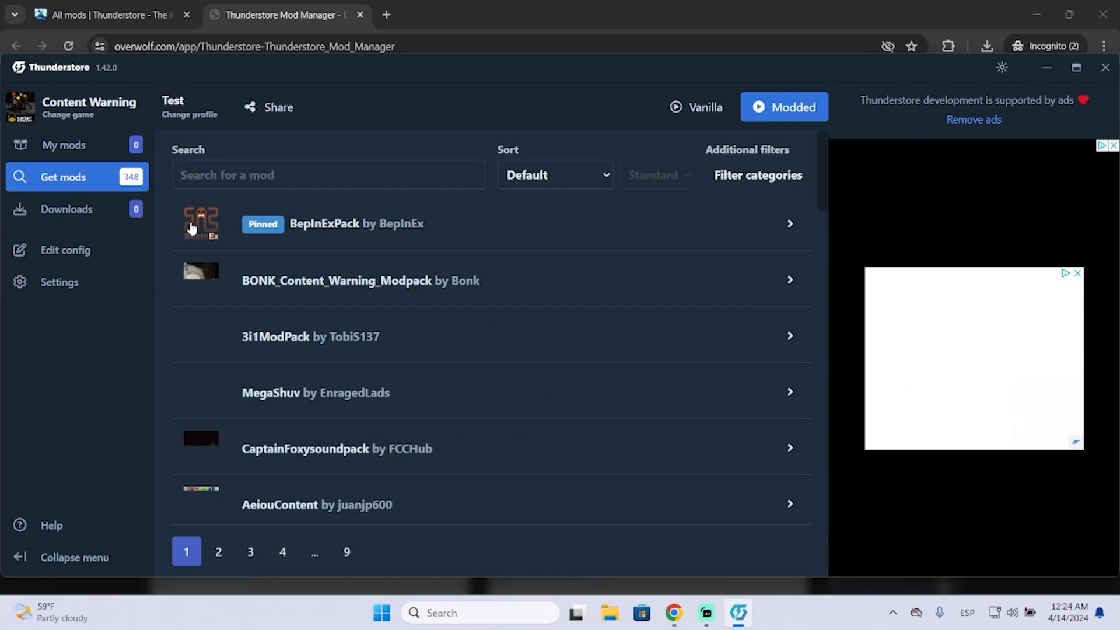
left_click(328, 174)
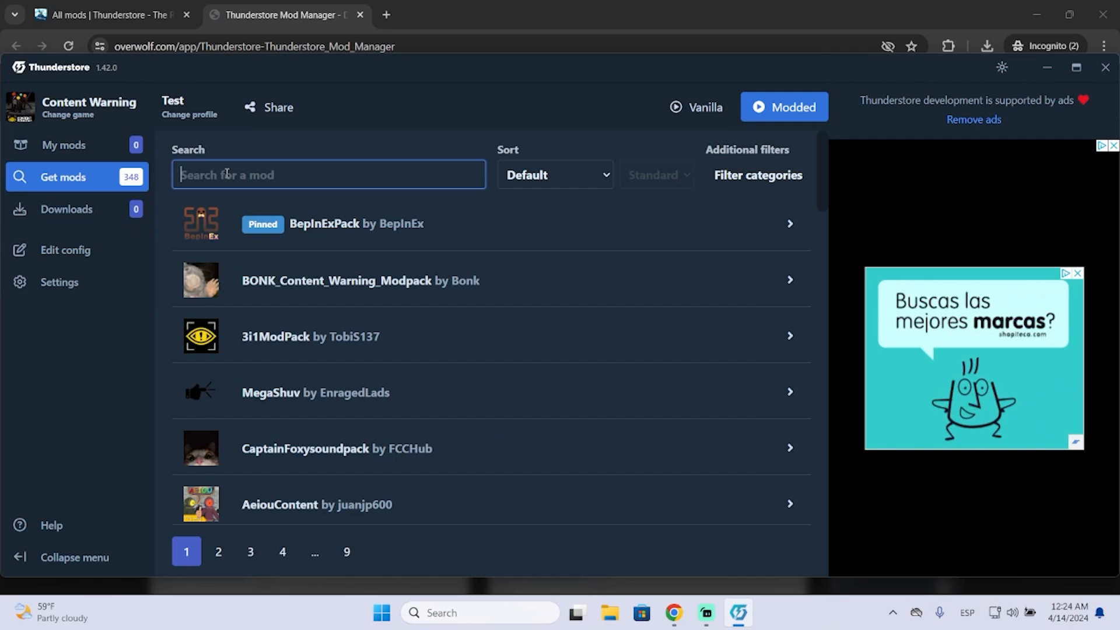
type("mod menu")
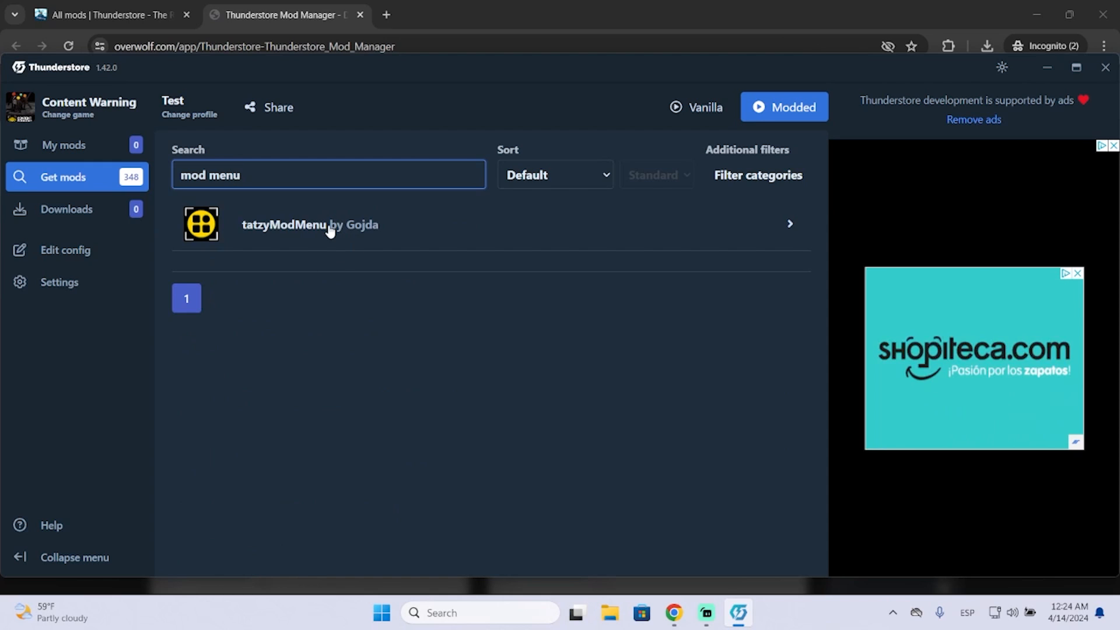
left_click(310, 224)
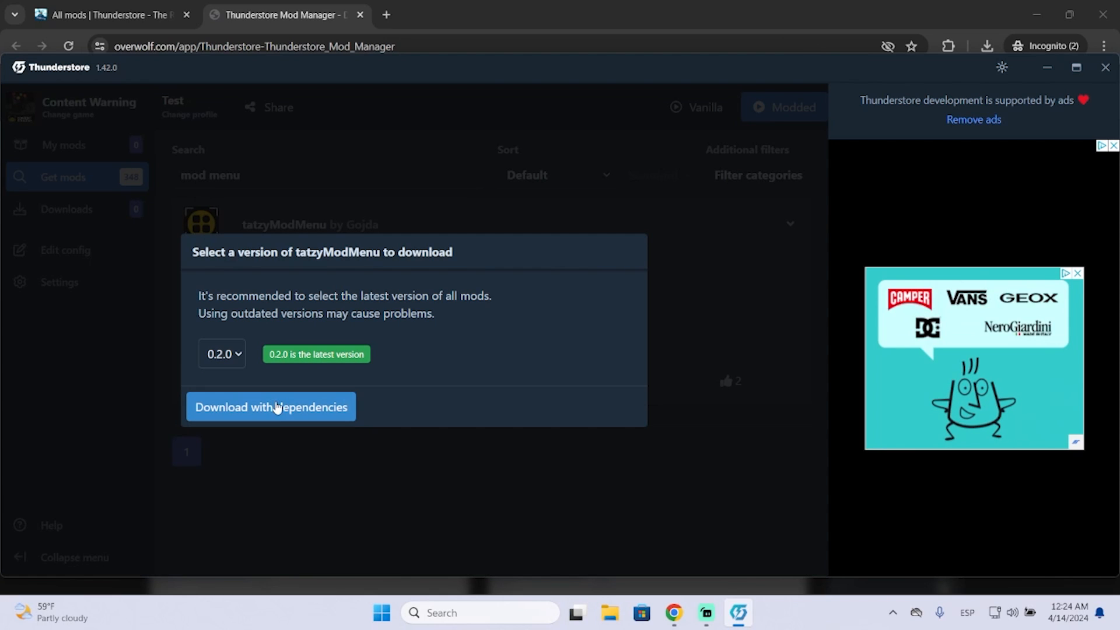
left_click(270, 406)
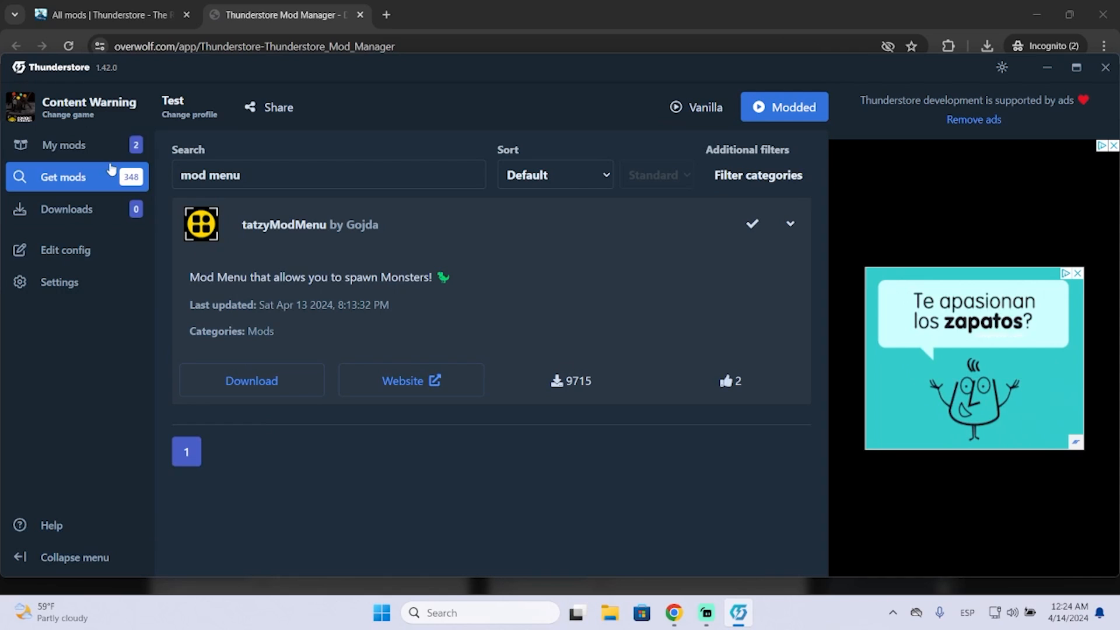
left_click(63, 145)
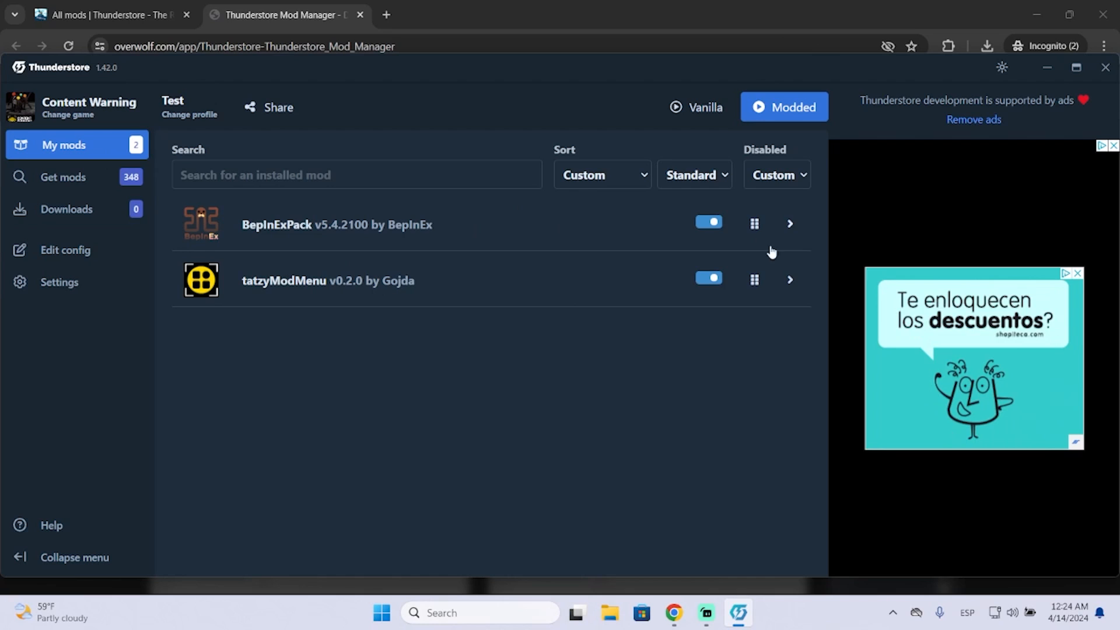
- Toggle tatzyModMenu off and on again, then start Content Warning modded
left_click(708, 278)
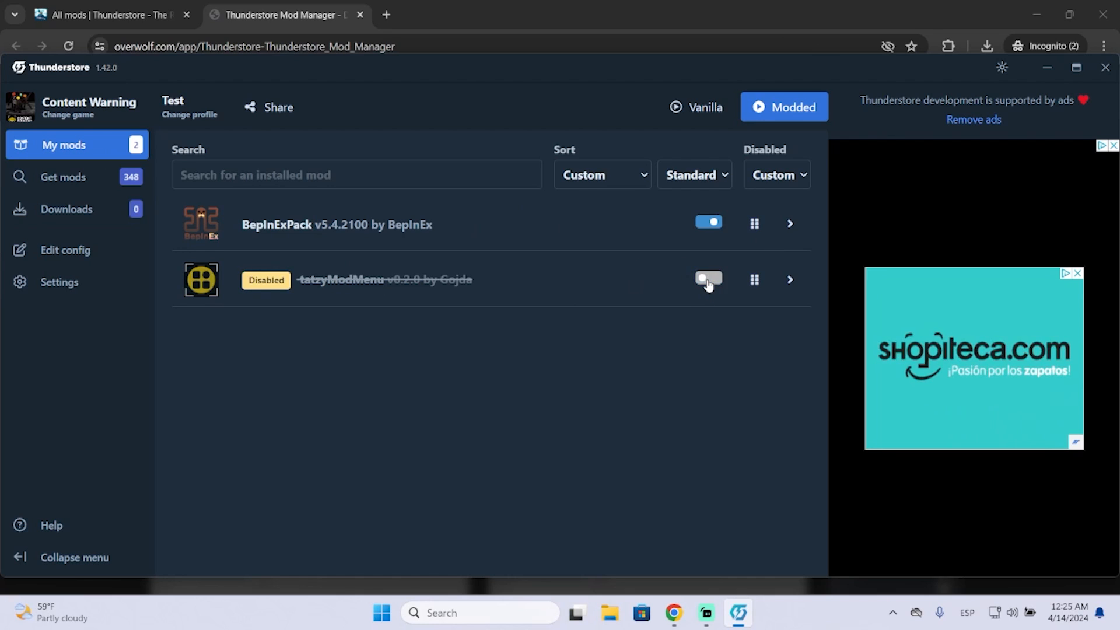
left_click(708, 279)
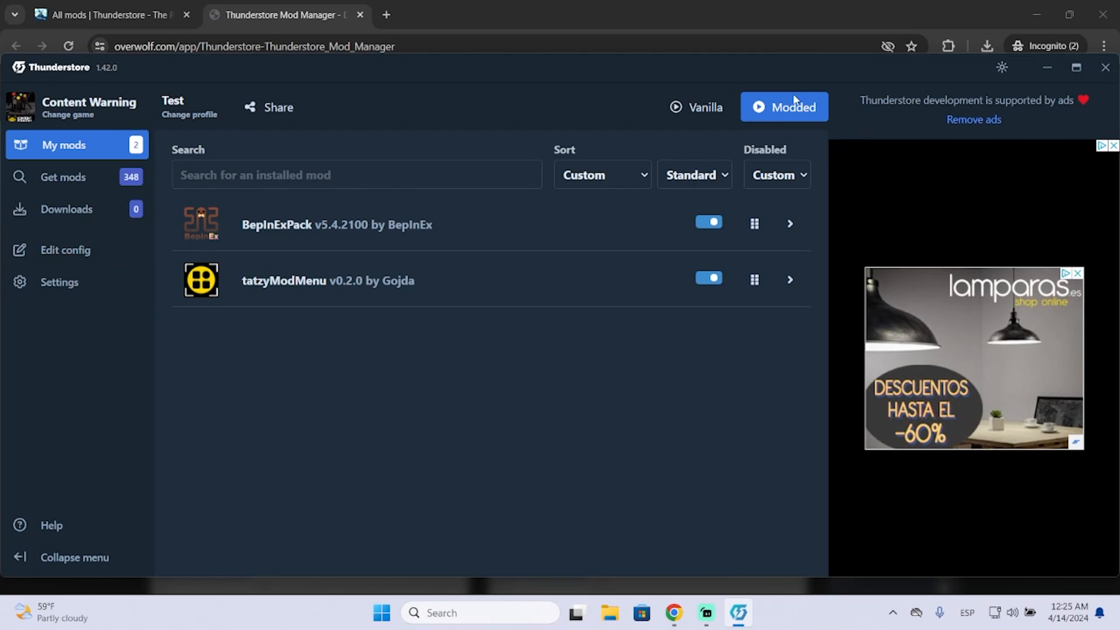
mouse_move(827, 105)
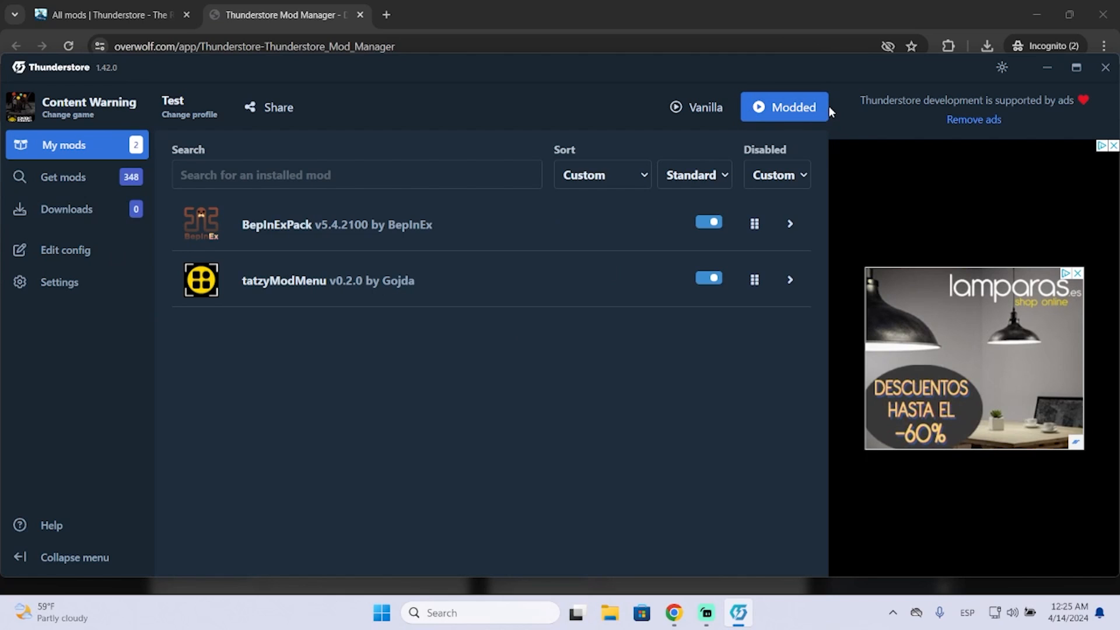
mouse_move(824, 124)
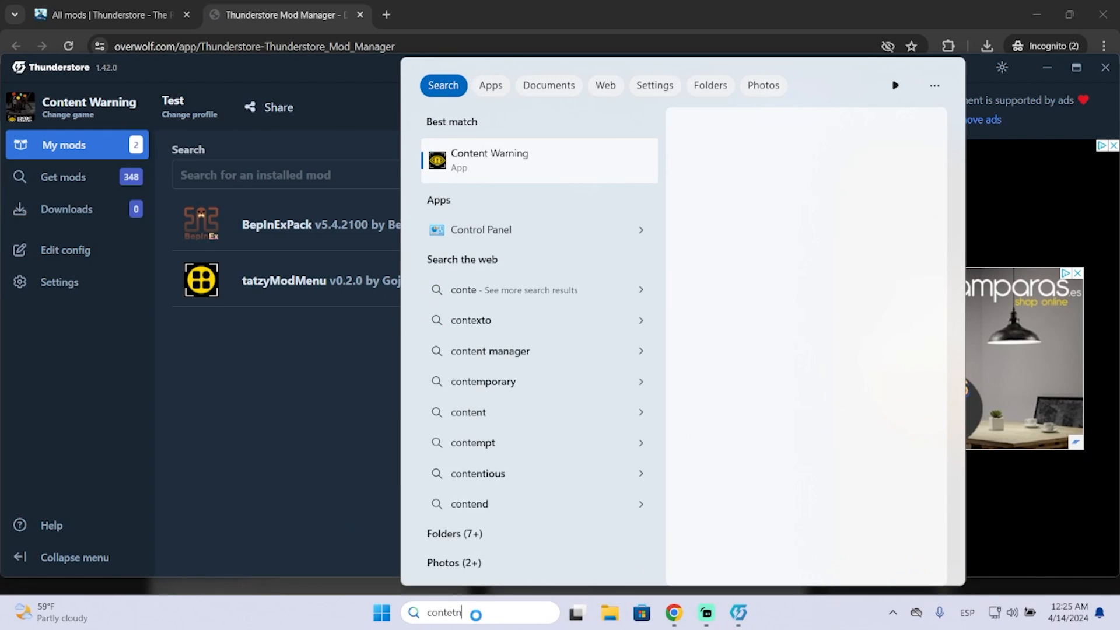
type("content Warning")
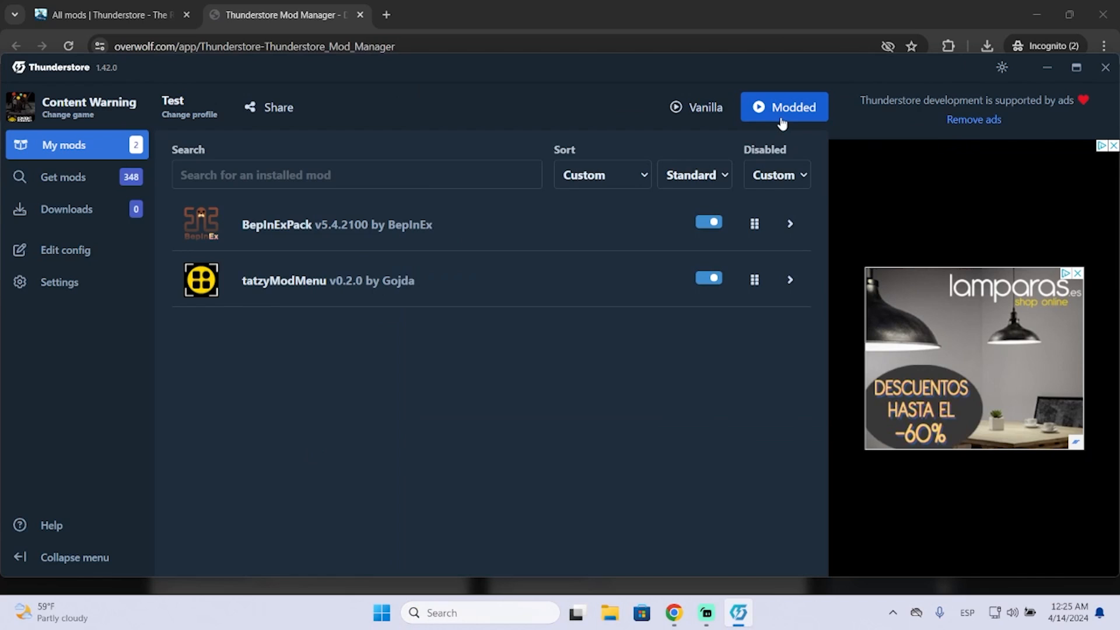
left_click(783, 108)
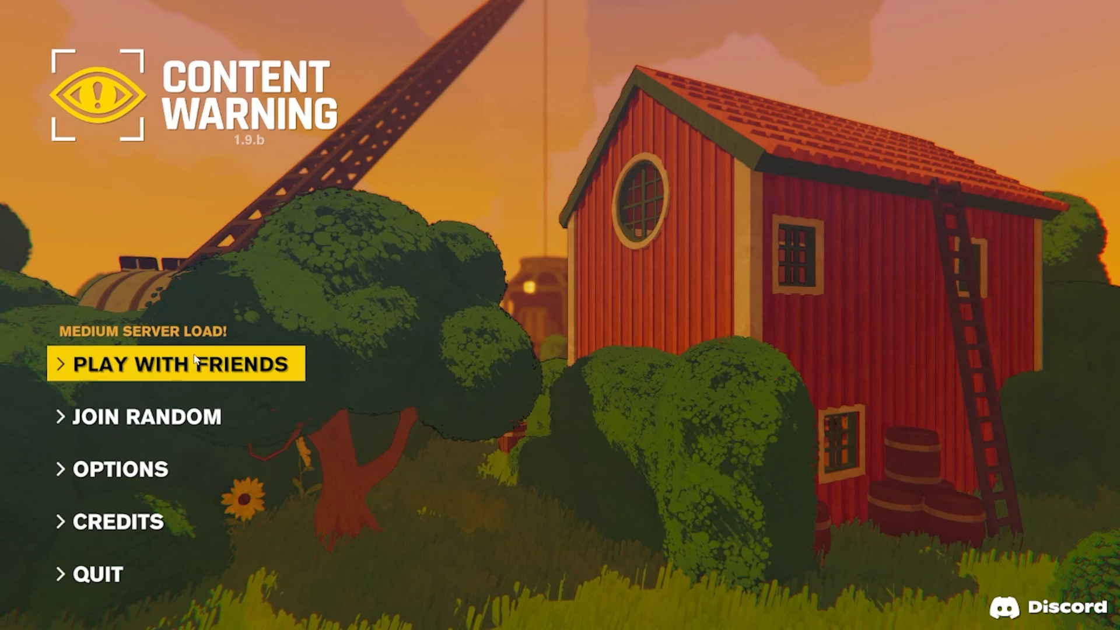
- Start a Play With Friends game and spawn BigSlap from tModMenu's Monster Options
left_click(176, 364)
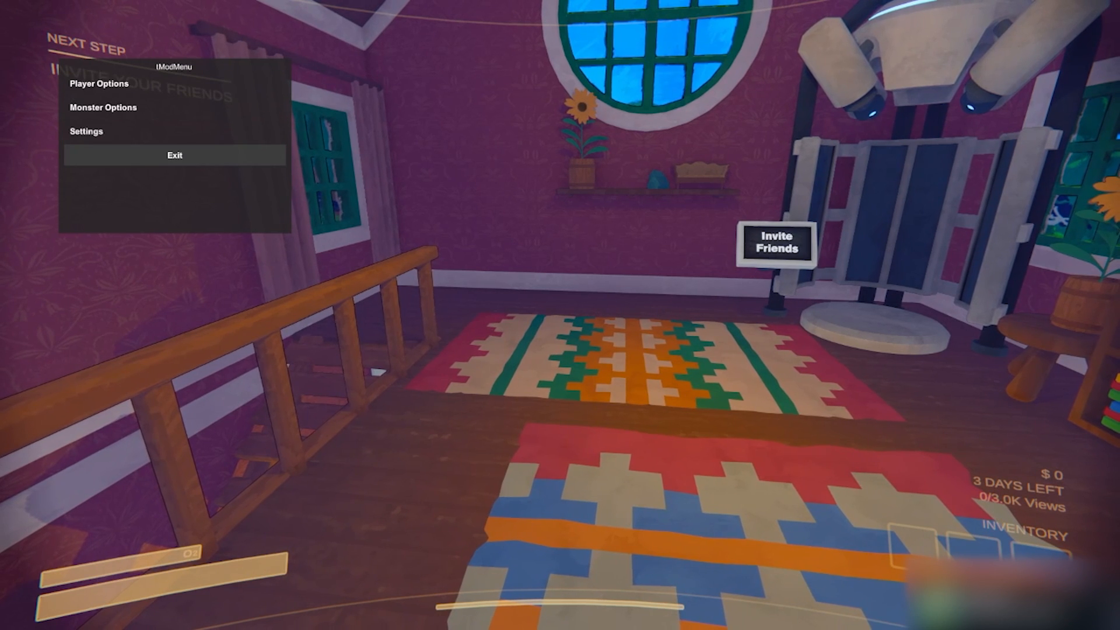
mouse_move(174, 131)
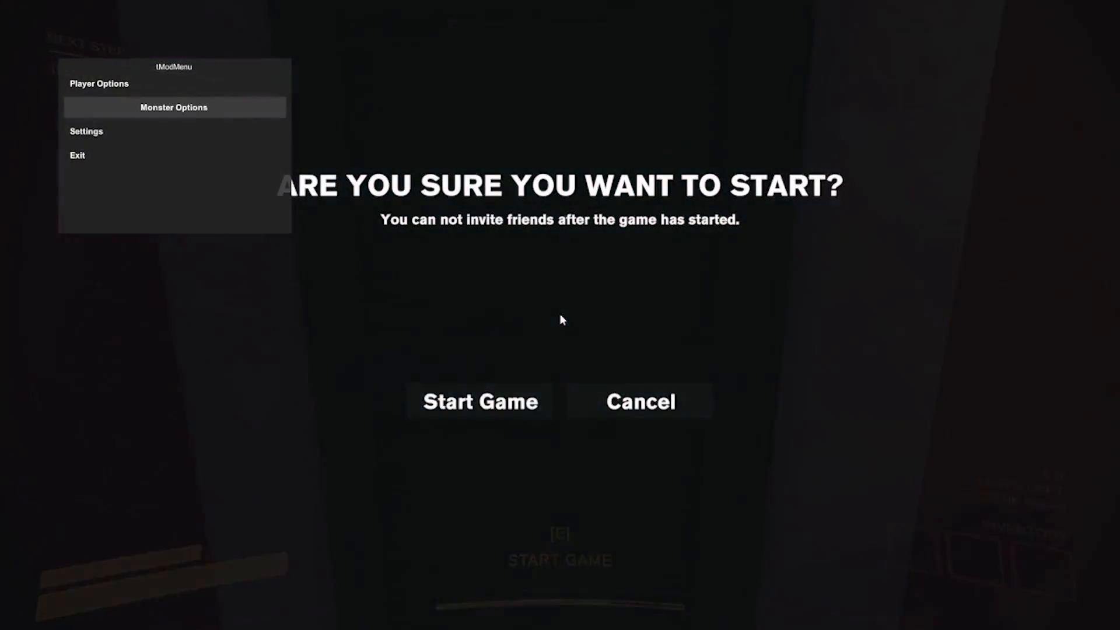
left_click(480, 401)
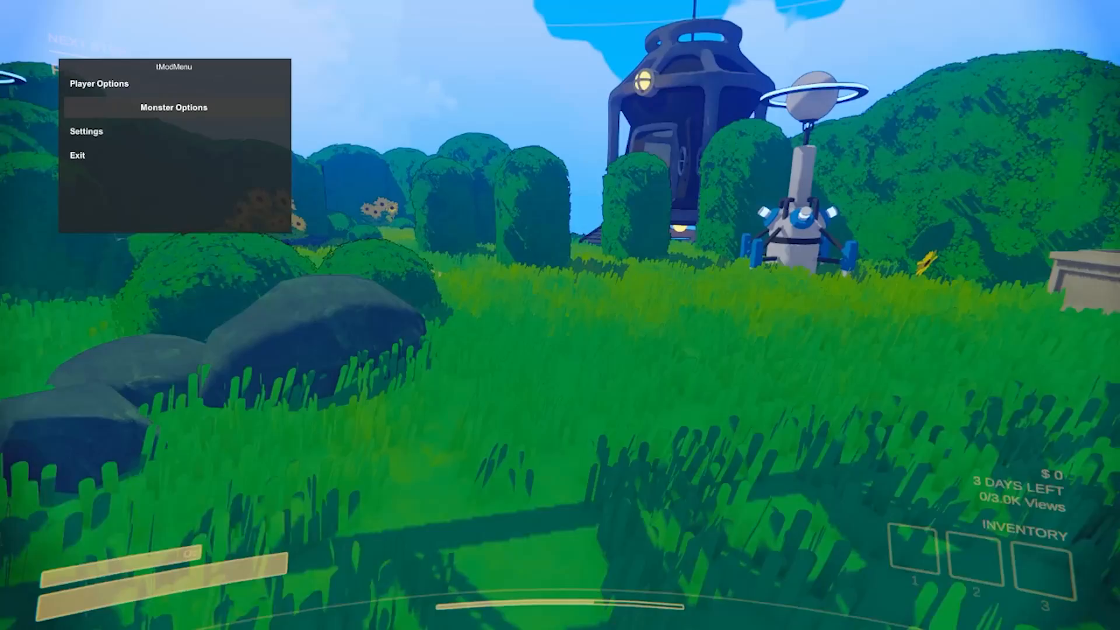
left_click(172, 107)
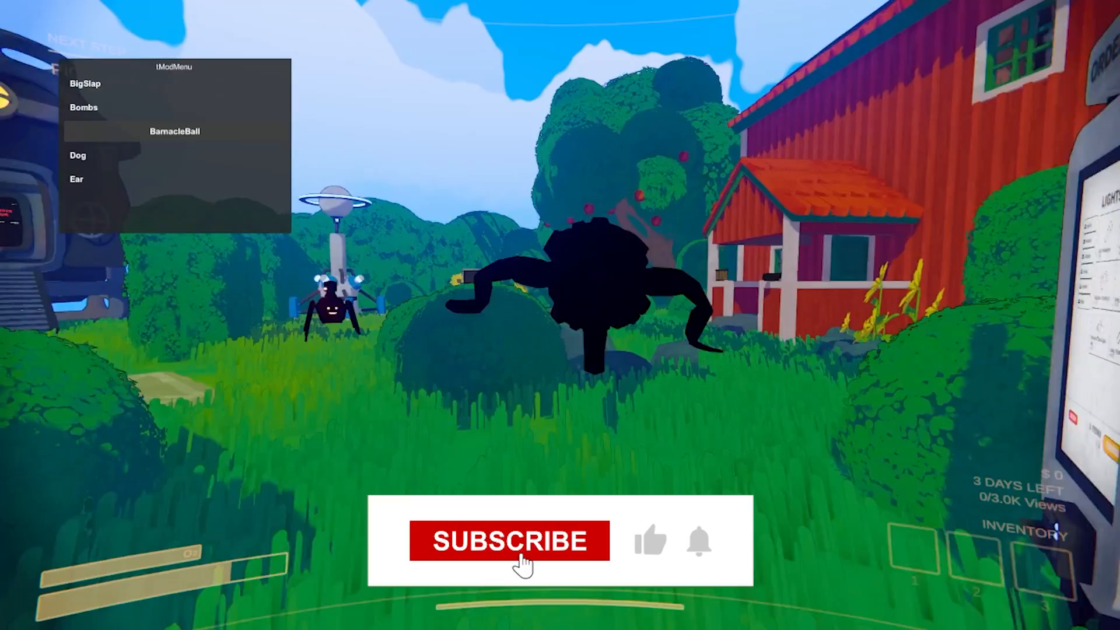
left_click(505, 541)
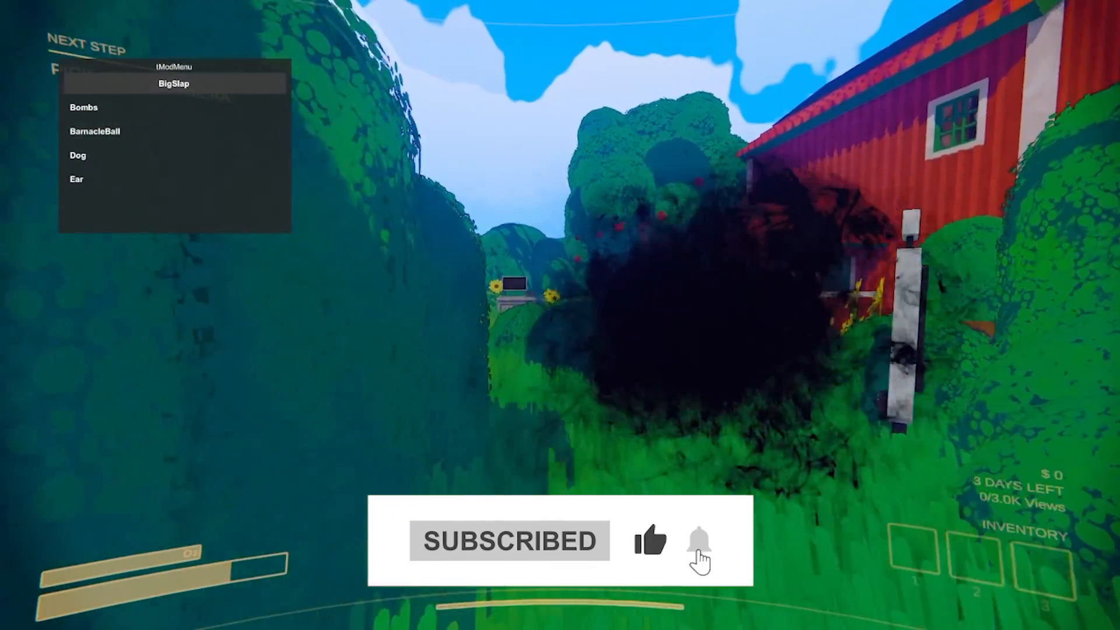